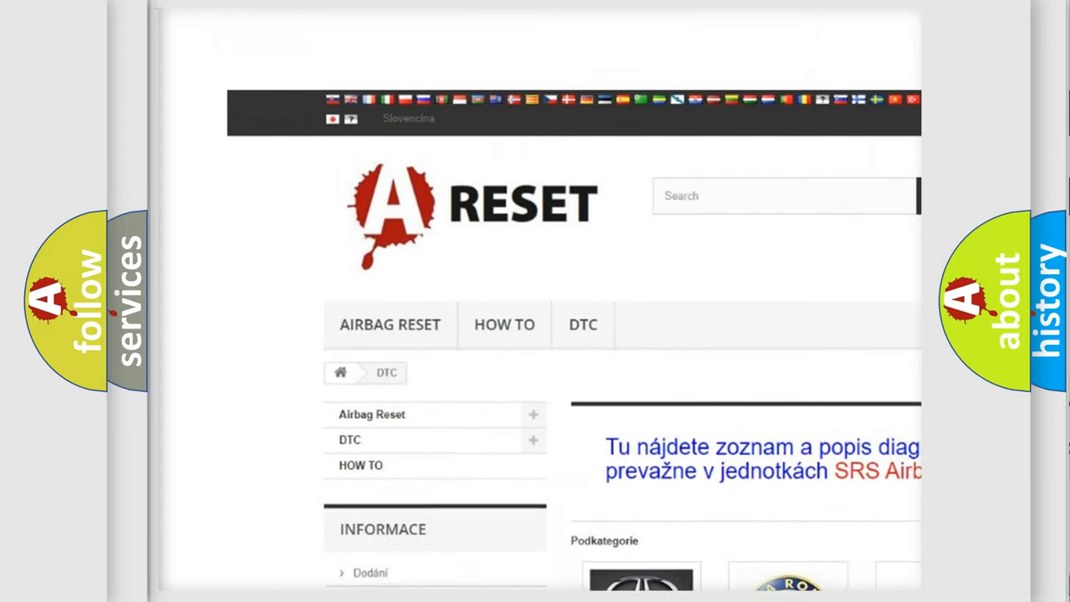
Step: Reach the INFINITI DTC tile in the brand grid and show its diagnostic code subcategories
{"action": "scroll", "scroll_direction": "down", "scroll_amount": 3}
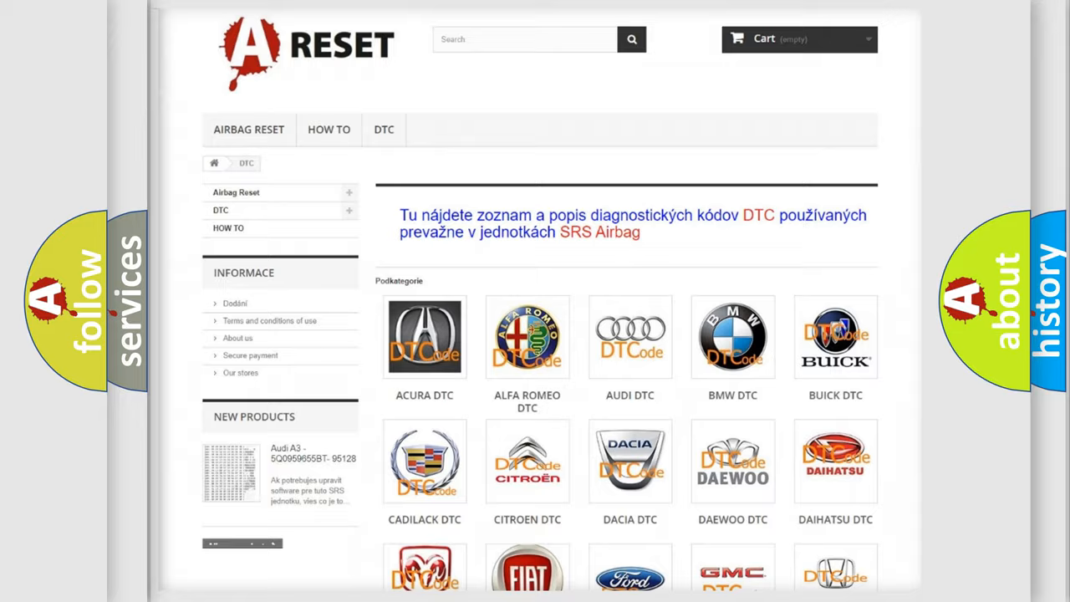
{"action": "scroll", "scroll_direction": "down", "scroll_amount": 3}
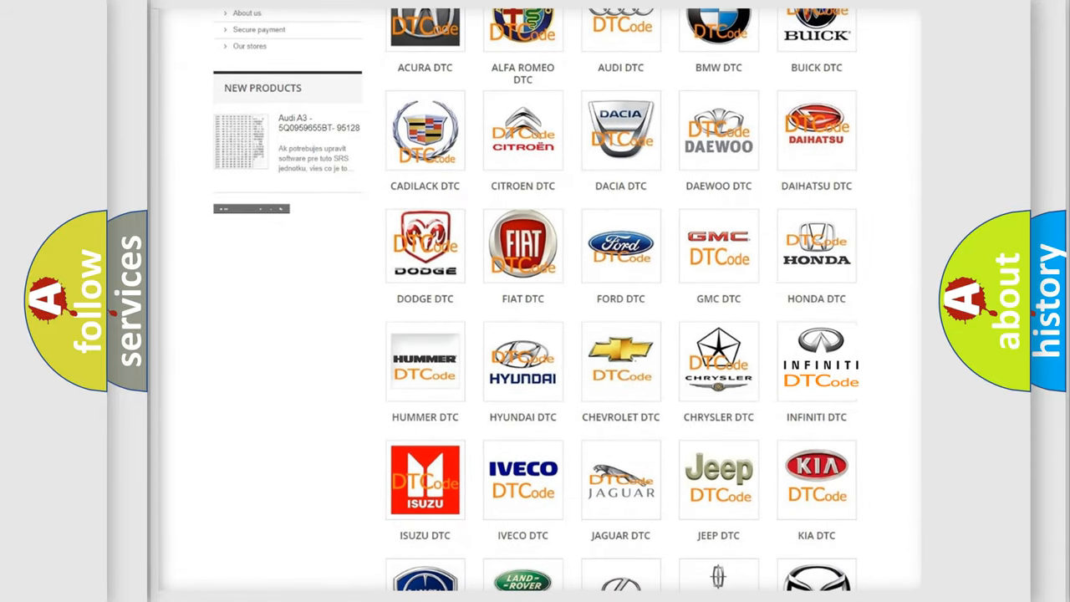
{"action": "left_click", "coordinate": [816, 360]}
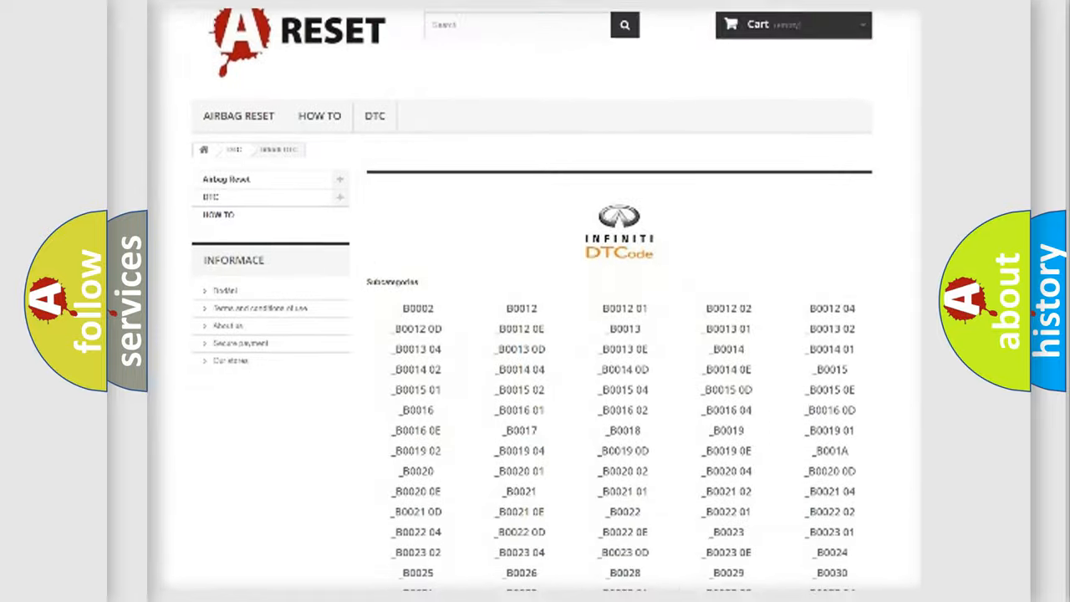